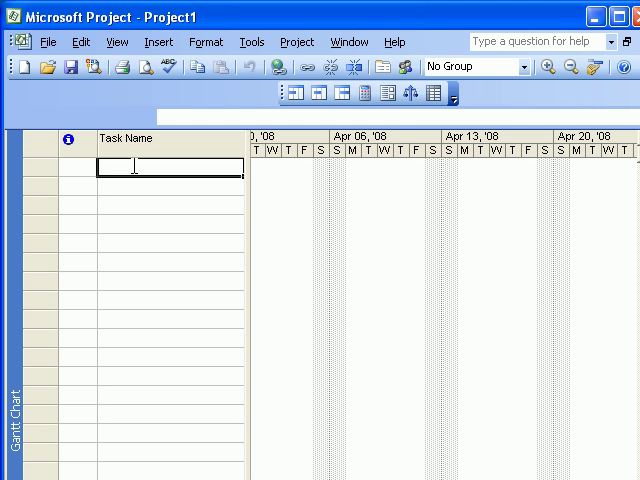
Step: Enter 'Capital project' as the name of task 1
{"action": "type", "text": "Capi"}
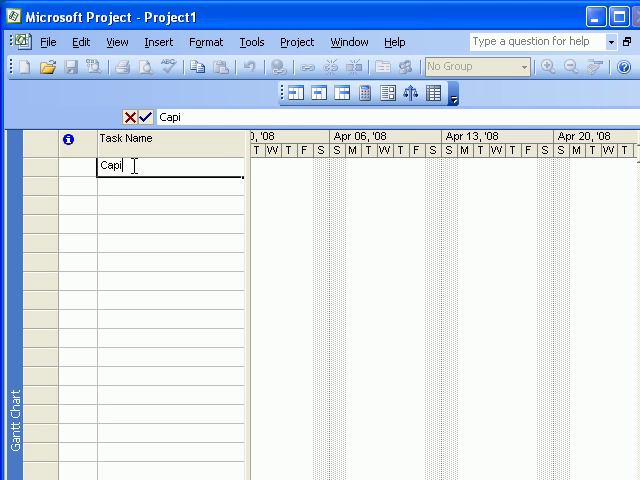
{"action": "type", "text": "tal pro"}
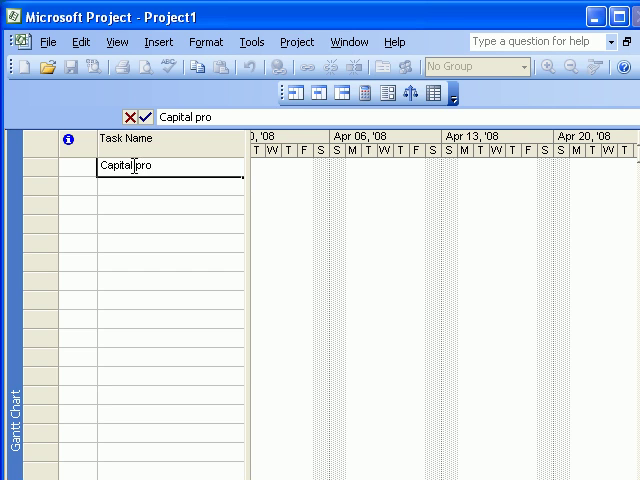
{"action": "type", "text": "ject"}
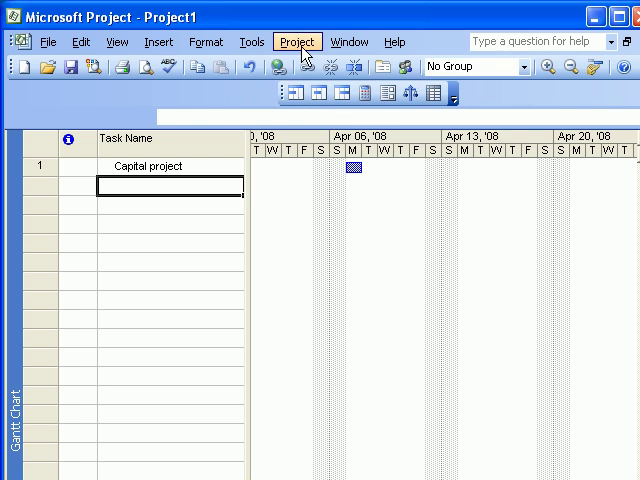
Step: Set the project start date to 01/01/08 in Project Information
{"action": "left_click", "coordinate": [296, 41]}
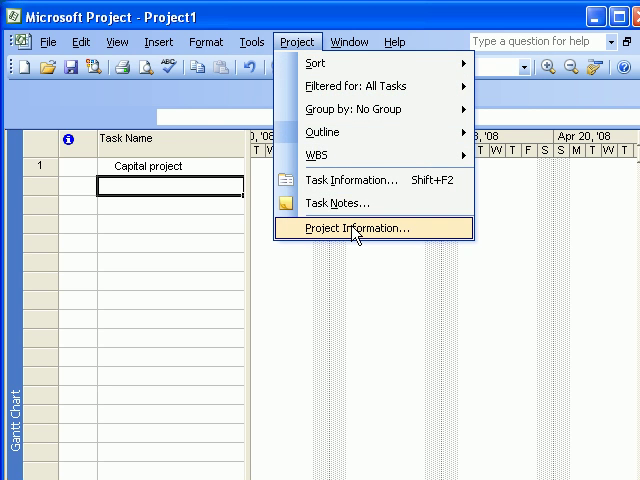
{"action": "left_click", "coordinate": [362, 228]}
{"action": "type", "text": "Sun 01/01/08"}
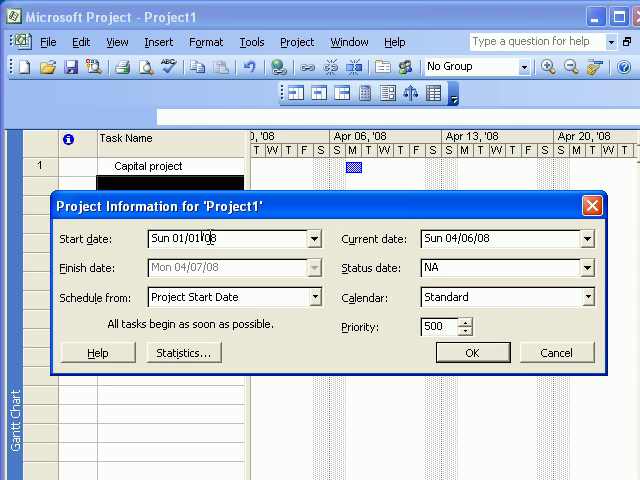
{"action": "left_click", "coordinate": [471, 352]}
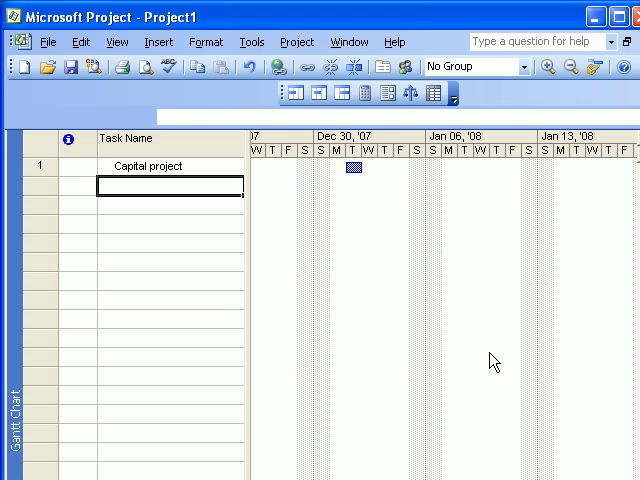
{"action": "mouse_move", "coordinate": [197, 211]}
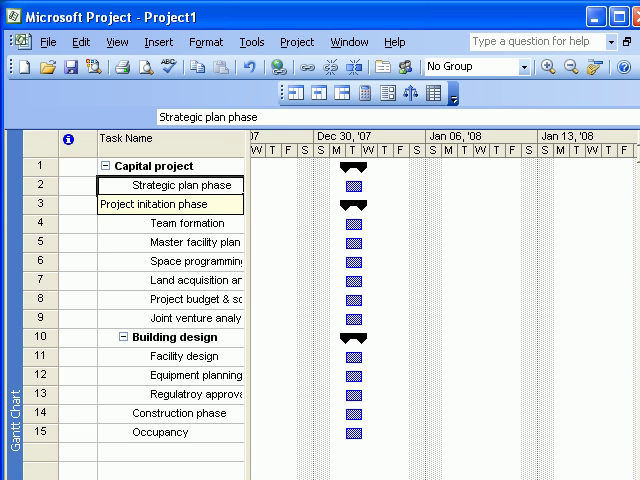
Step: Select the Project initiation phase, Building design, Construction phase and Occupancy rows to structure the outline
{"action": "left_click", "coordinate": [170, 204]}
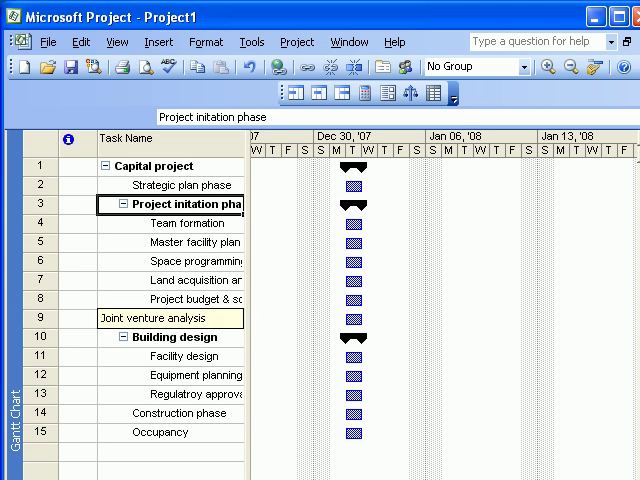
{"action": "left_click", "coordinate": [160, 337]}
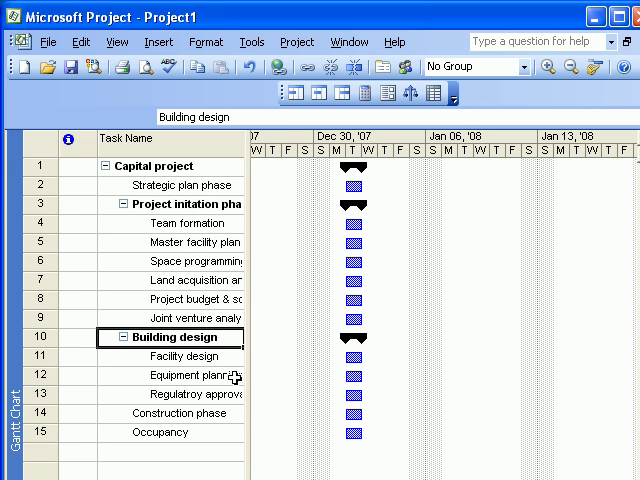
{"action": "left_click", "coordinate": [165, 413]}
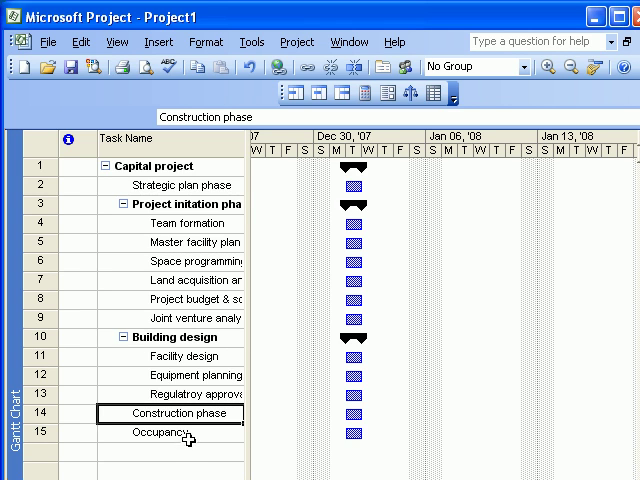
{"action": "left_click", "coordinate": [165, 432]}
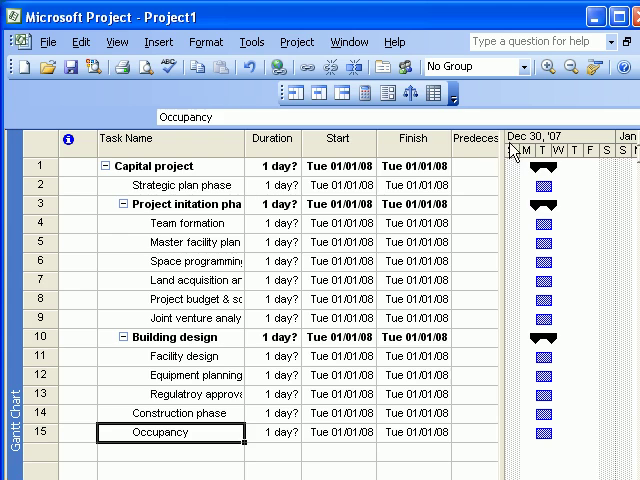
Step: Enter task predecessors in the Predecessors column, including task 6's 5FF link
{"action": "left_click", "coordinate": [487, 166]}
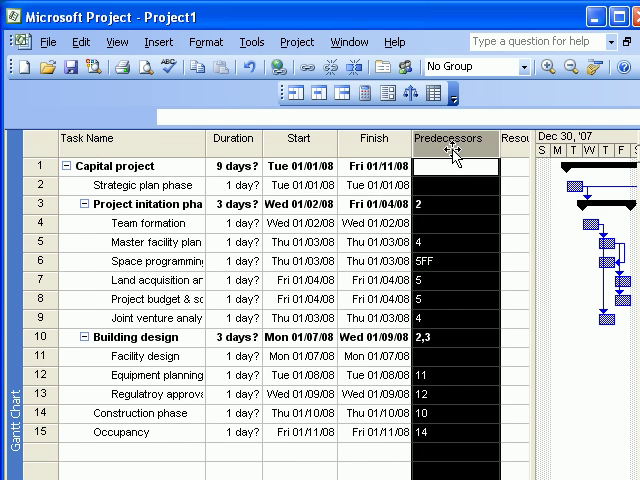
{"action": "left_click", "coordinate": [450, 217]}
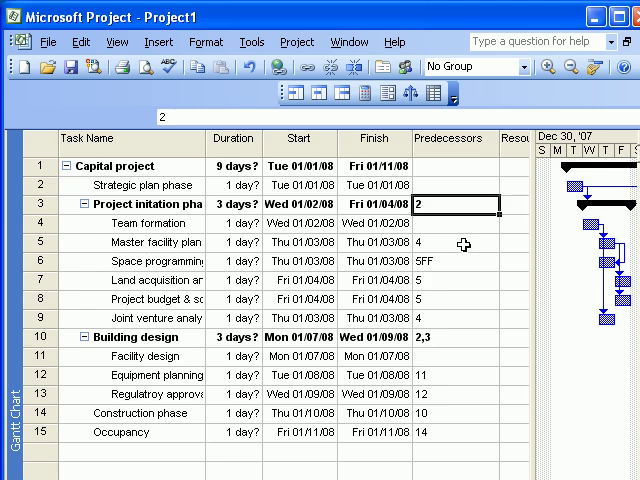
{"action": "mouse_move", "coordinate": [438, 218]}
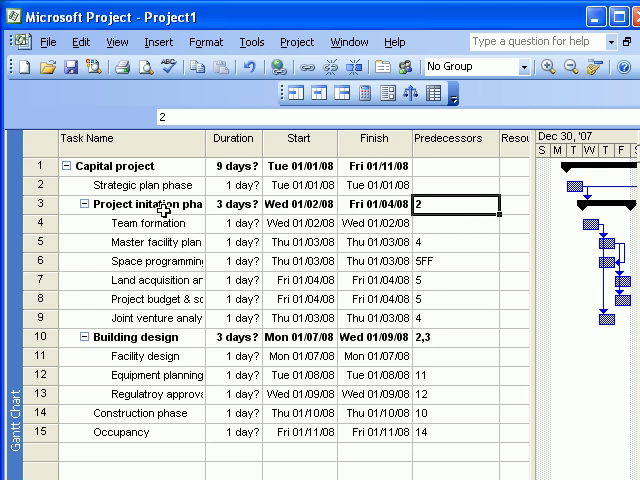
{"action": "mouse_move", "coordinate": [475, 210]}
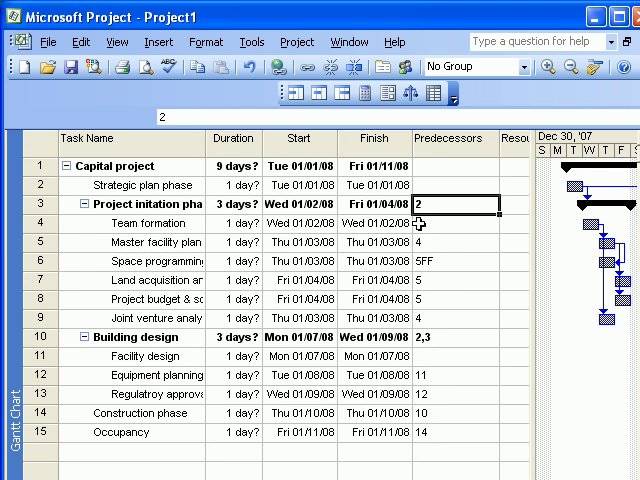
{"action": "left_click", "coordinate": [450, 260]}
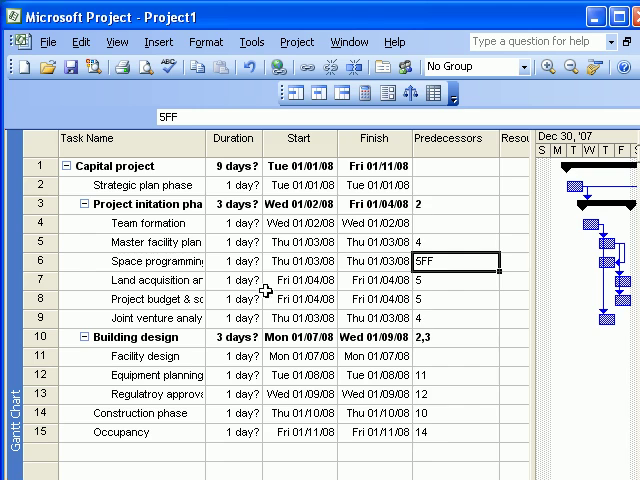
{"action": "left_click", "coordinate": [130, 279]}
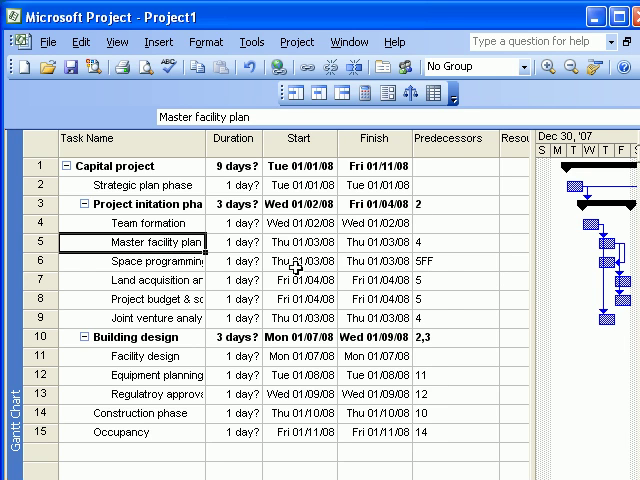
{"action": "left_click", "coordinate": [450, 261]}
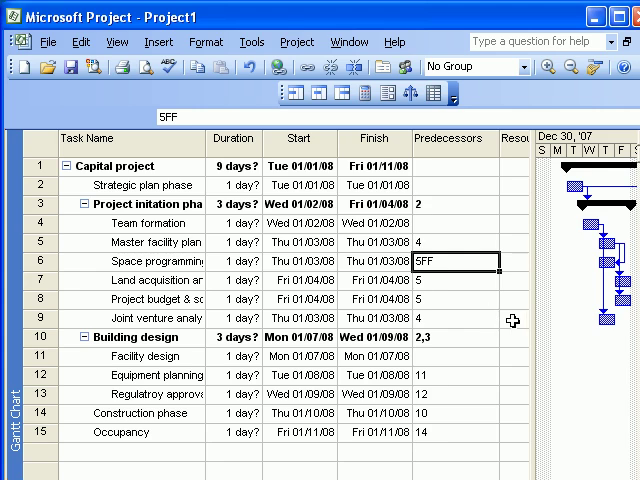
{"action": "left_click", "coordinate": [232, 438]}
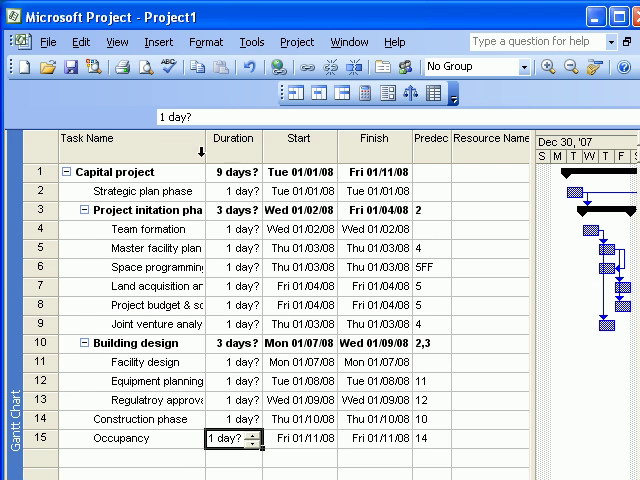
{"action": "mouse_move", "coordinate": [150, 120]}
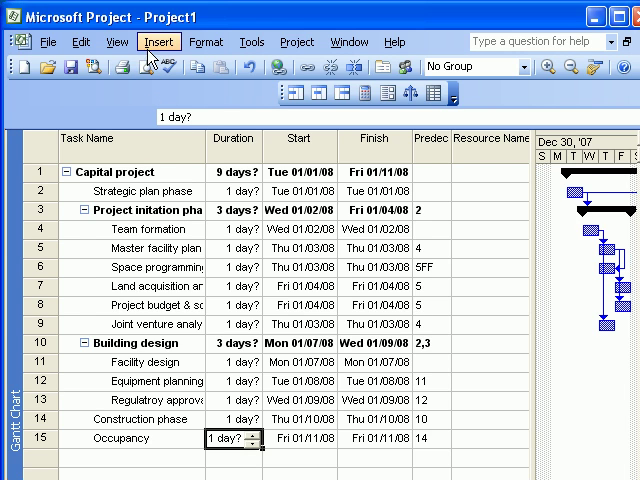
{"action": "left_click", "coordinate": [119, 42]}
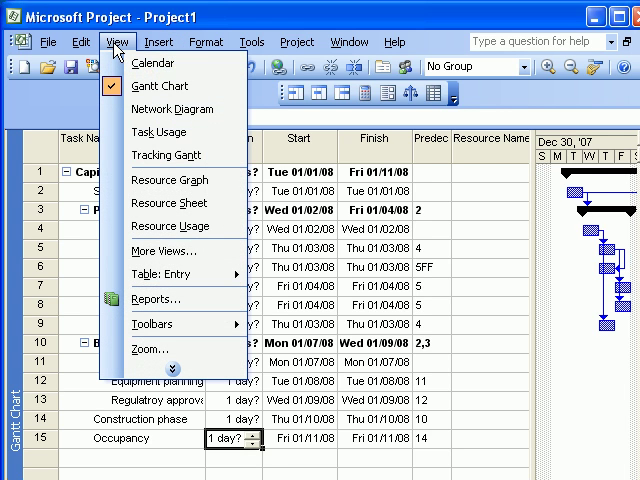
{"action": "mouse_move", "coordinate": [155, 324]}
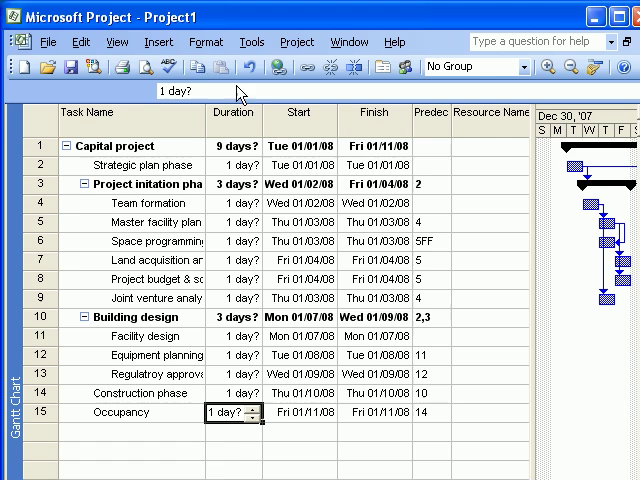
{"action": "left_click", "coordinate": [117, 42]}
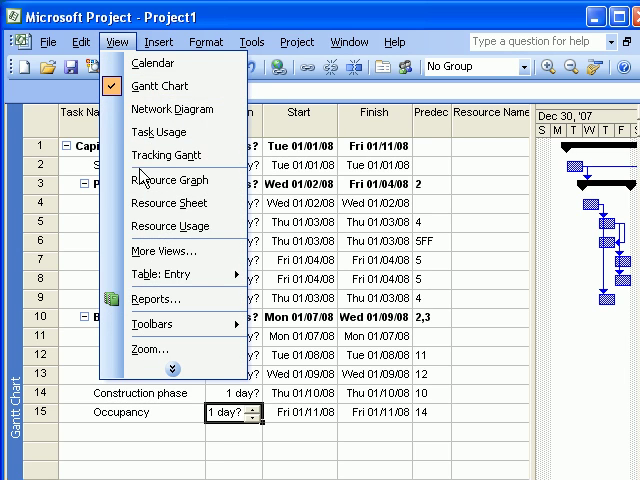
{"action": "mouse_move", "coordinate": [182, 177]}
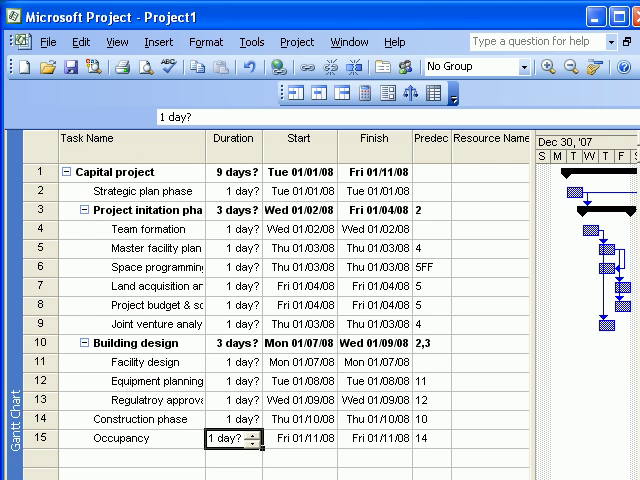
{"action": "mouse_move", "coordinate": [455, 92]}
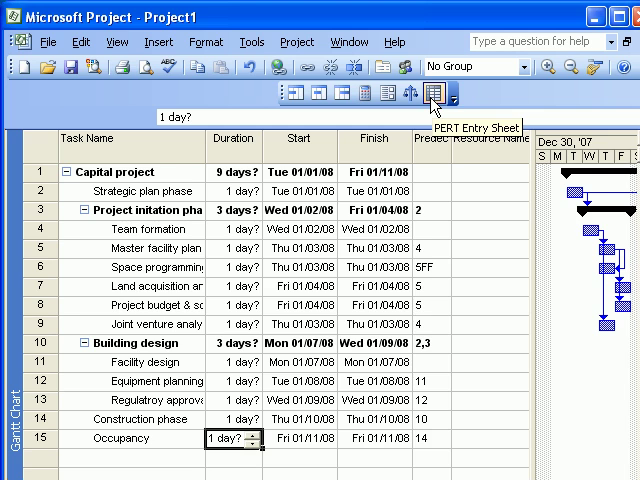
Step: Show the PERT Entry Sheet and move the Pessimistic Dur. column first
{"action": "left_click", "coordinate": [436, 96]}
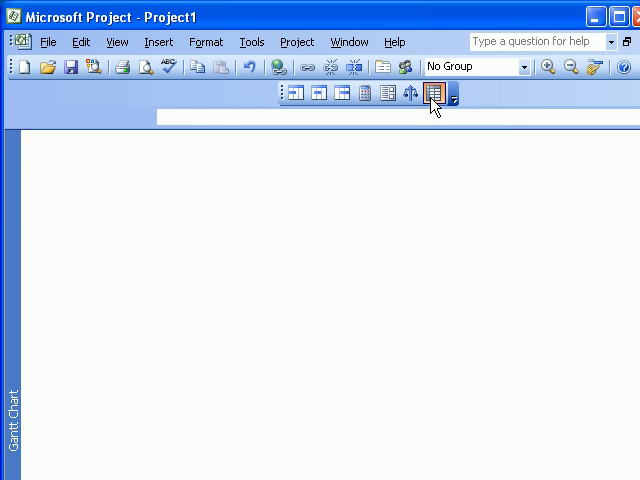
{"action": "left_click", "coordinate": [434, 94]}
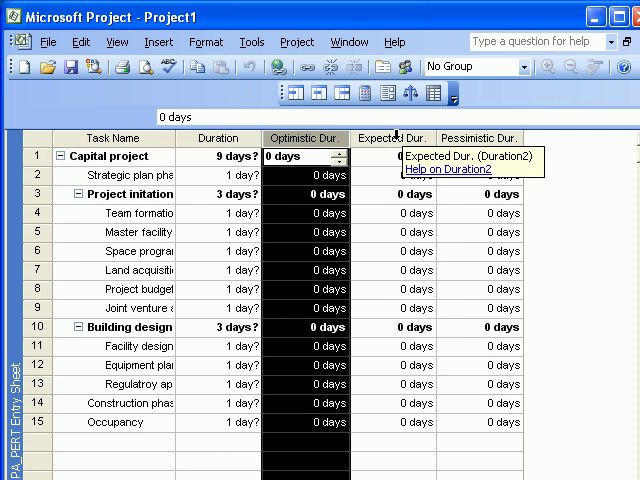
{"action": "left_click", "coordinate": [476, 156]}
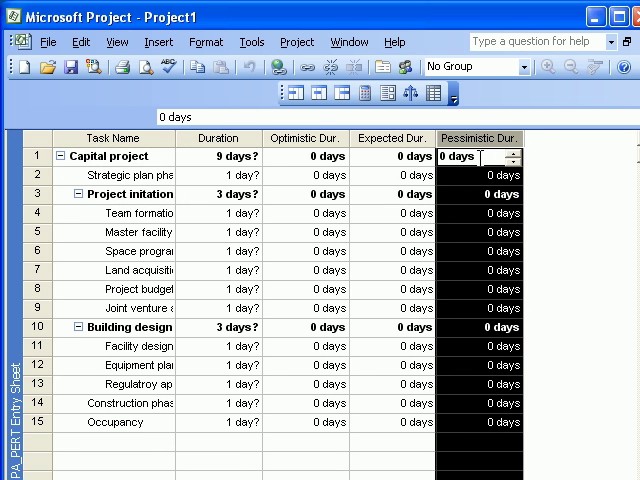
{"action": "mouse_move", "coordinate": [483, 138]}
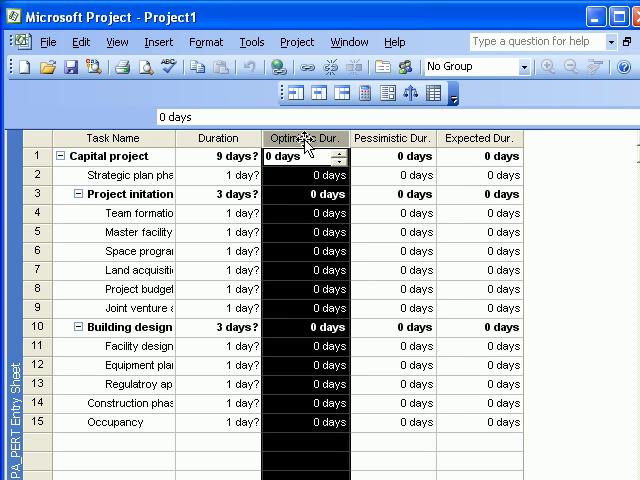
{"action": "mouse_move", "coordinate": [540, 131]}
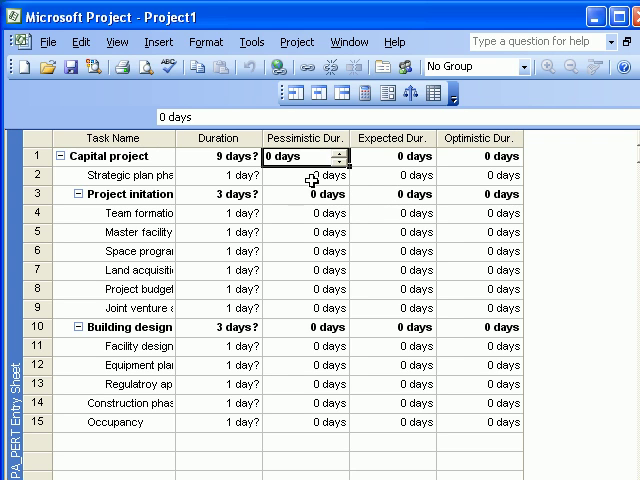
Step: Enter Strategic plan phase estimates (pessimistic 9, expected 8 mons) and continue to row 4
{"action": "left_click", "coordinate": [303, 175]}
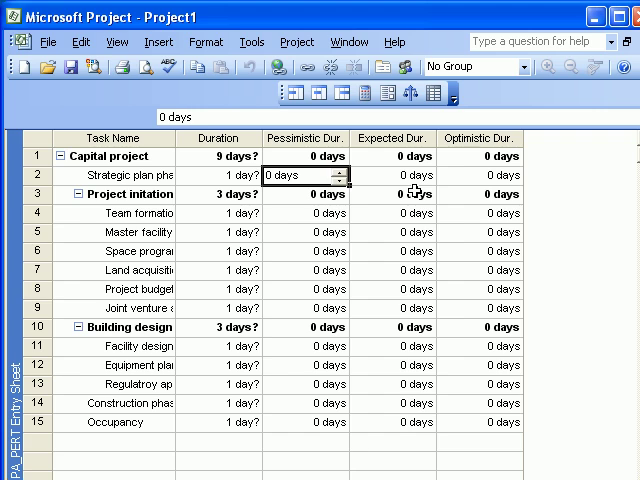
{"action": "type", "text": "9 months"}
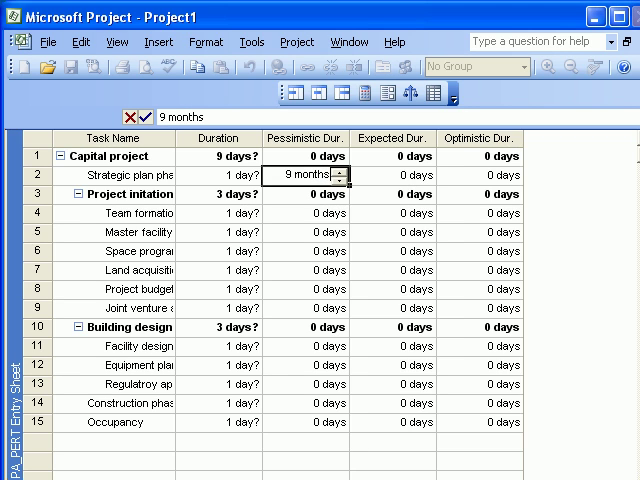
{"action": "left_click", "coordinate": [408, 177]}
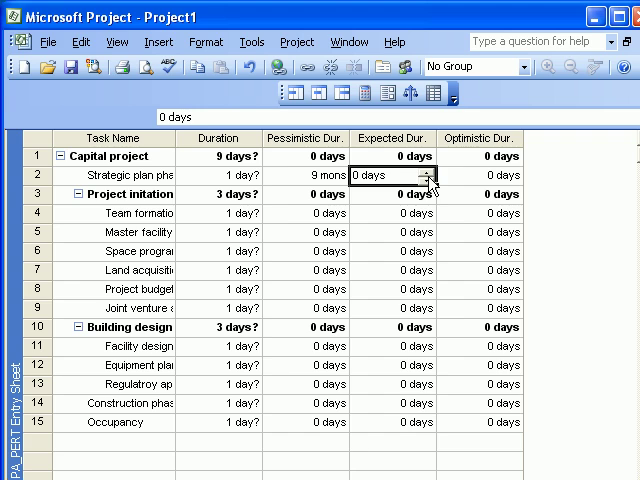
{"action": "type", "text": "8"}
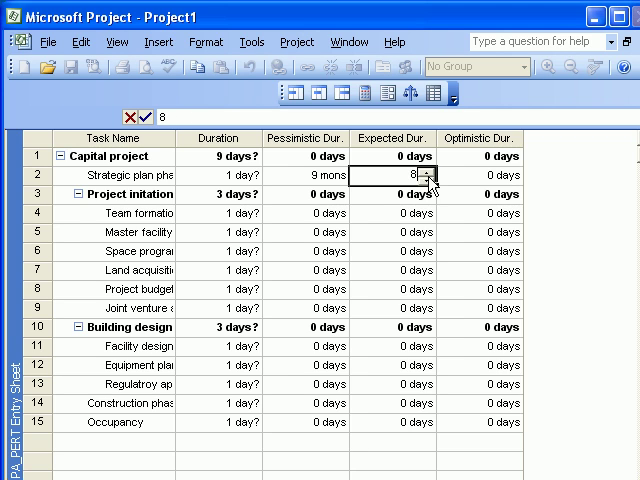
{"action": "type", "text": "mons"}
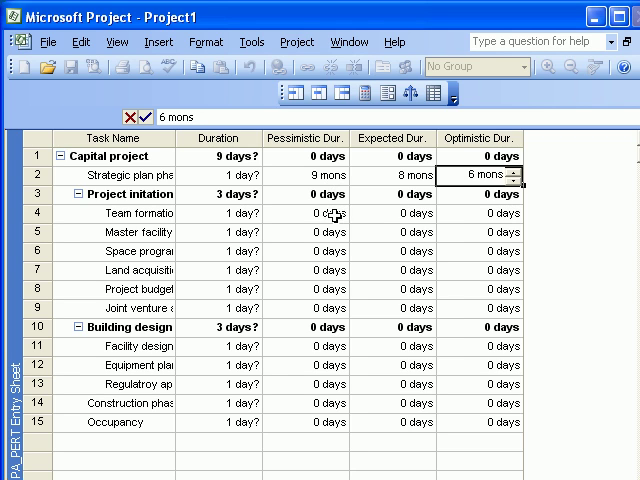
{"action": "left_click", "coordinate": [306, 213]}
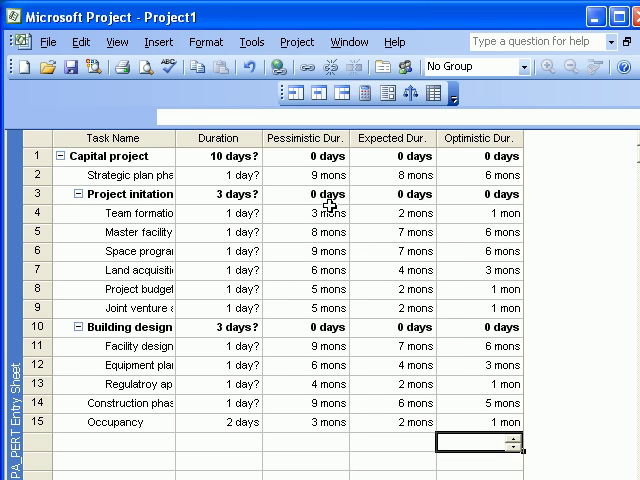
{"action": "left_click", "coordinate": [305, 155]}
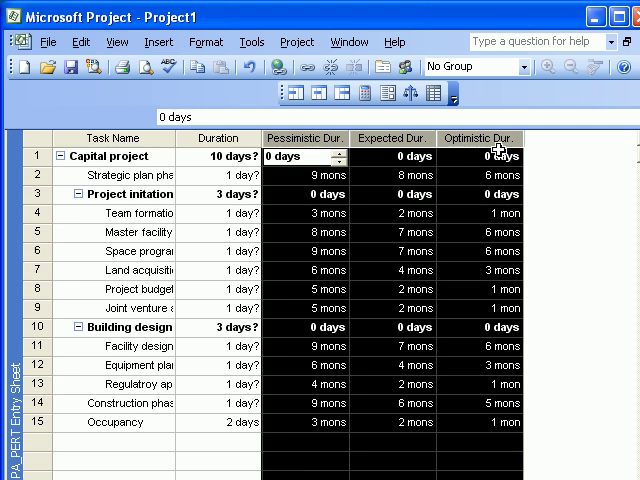
{"action": "mouse_move", "coordinate": [465, 393]}
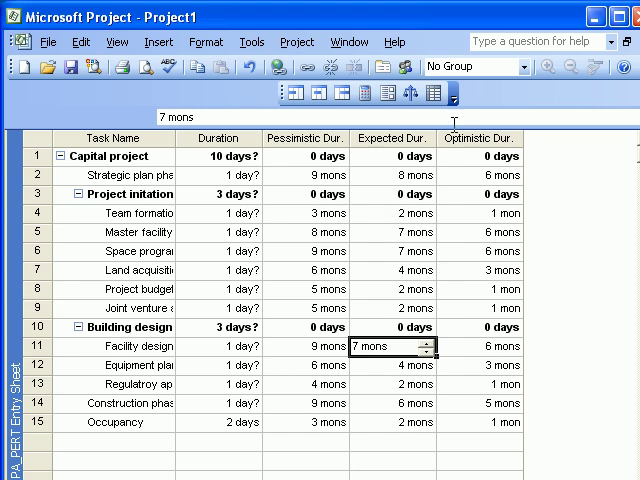
{"action": "mouse_move", "coordinate": [431, 96]}
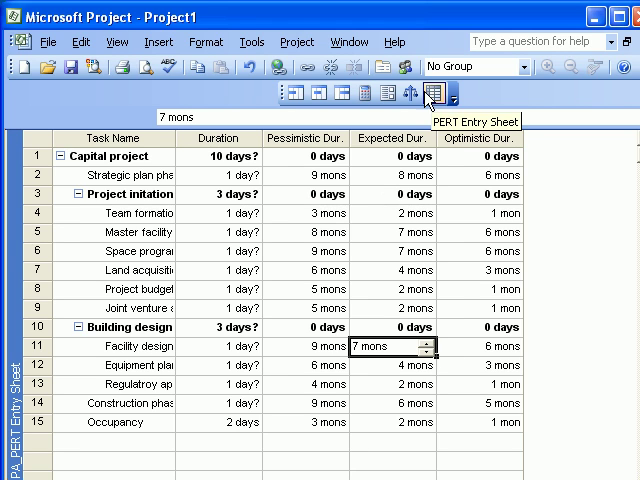
{"action": "mouse_move", "coordinate": [418, 95]}
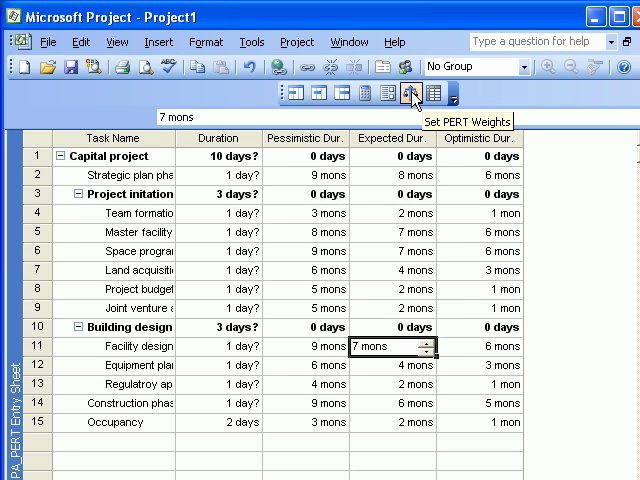
{"action": "mouse_move", "coordinate": [383, 93]}
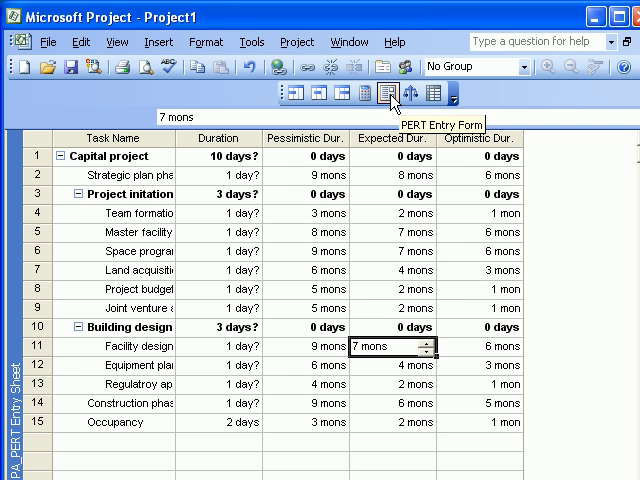
{"action": "mouse_move", "coordinate": [387, 101]}
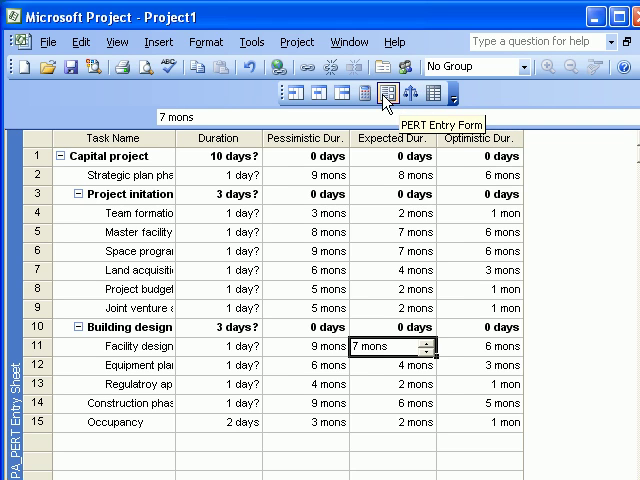
{"action": "mouse_move", "coordinate": [434, 98]}
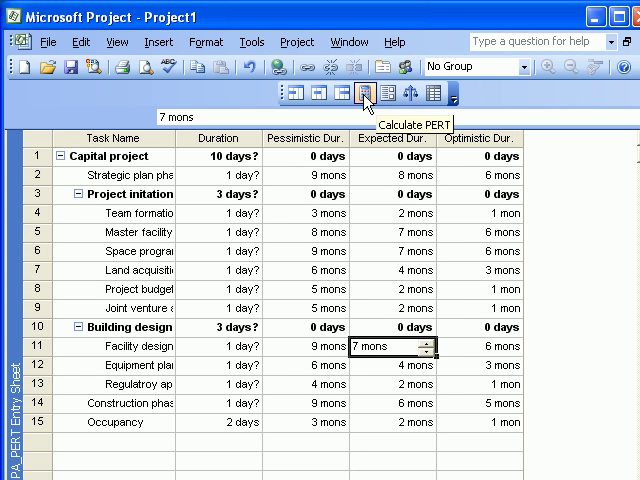
Step: Calculate PERT durations and confirm, giving Capital project 856.67 days
{"action": "left_click", "coordinate": [363, 95]}
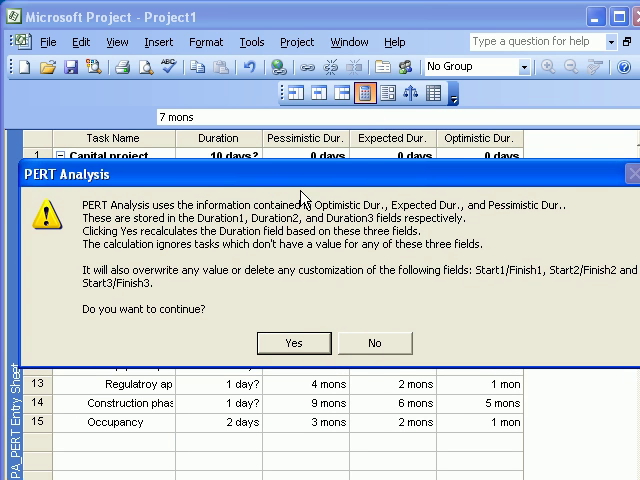
{"action": "mouse_move", "coordinate": [209, 294]}
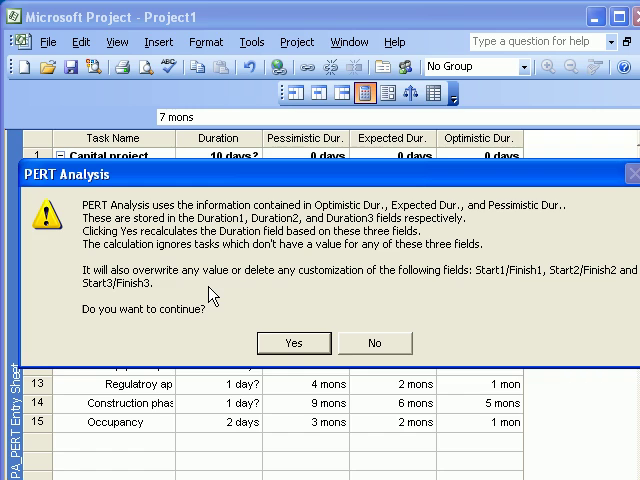
{"action": "mouse_move", "coordinate": [337, 293]}
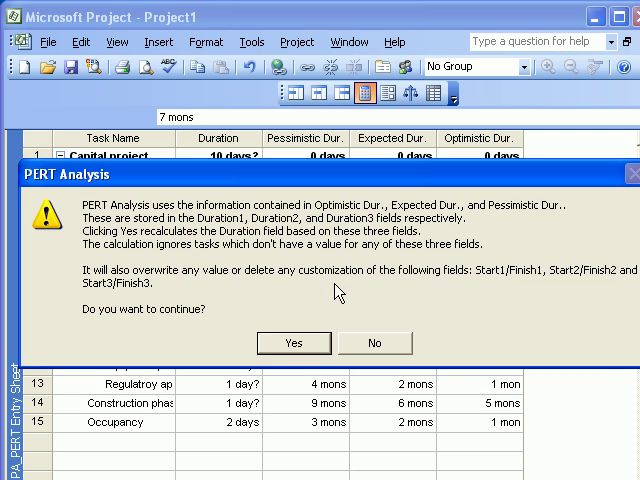
{"action": "mouse_move", "coordinate": [543, 287]}
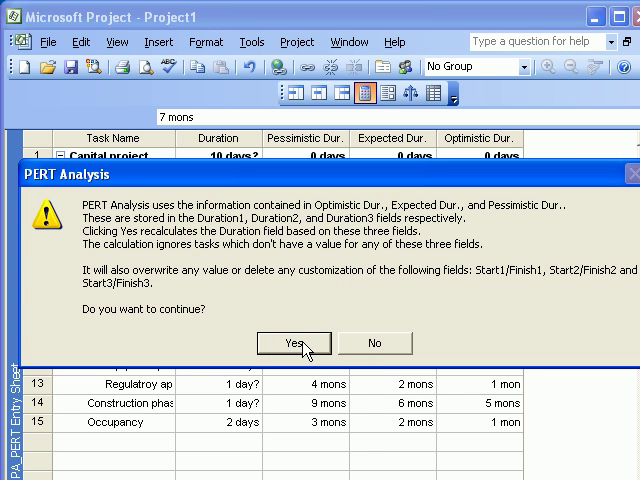
{"action": "left_click", "coordinate": [293, 342]}
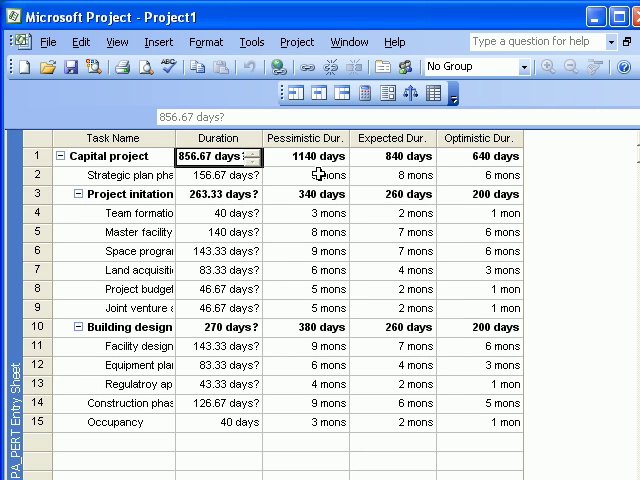
{"action": "mouse_move", "coordinate": [207, 173]}
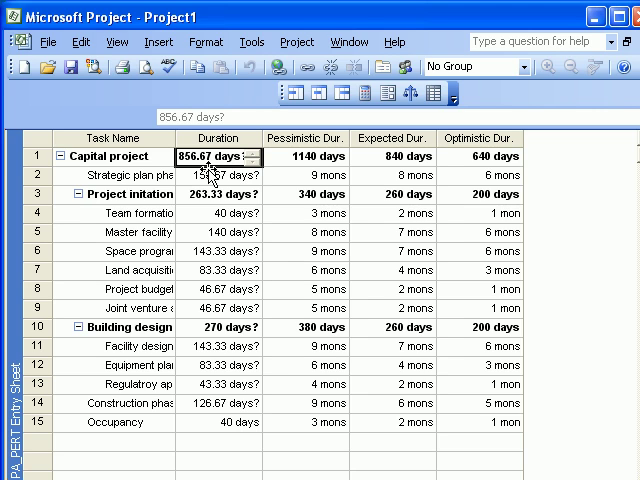
Step: Replace decimal durations with whole-day values such as 44 days and 41 days
{"action": "left_click", "coordinate": [393, 232]}
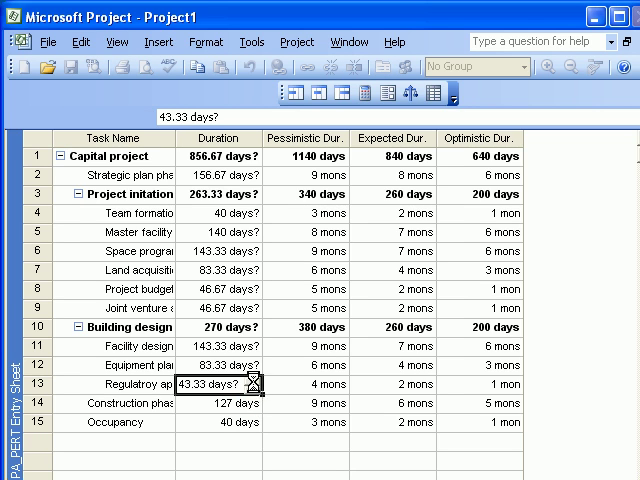
{"action": "type", "text": "44 days"}
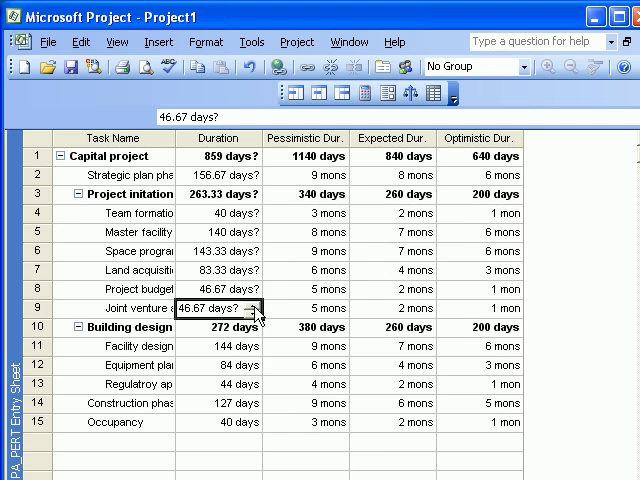
{"action": "left_click", "coordinate": [210, 293]}
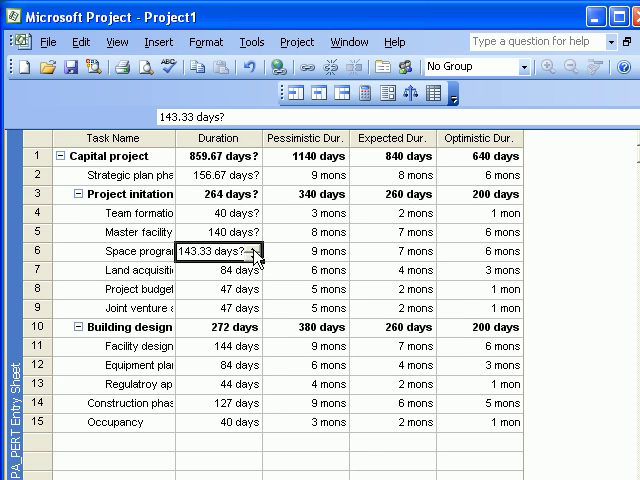
{"action": "left_click", "coordinate": [230, 243]}
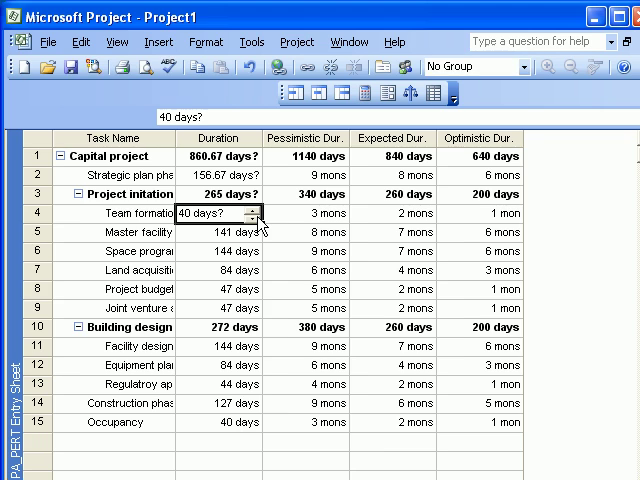
{"action": "type", "text": "41 days"}
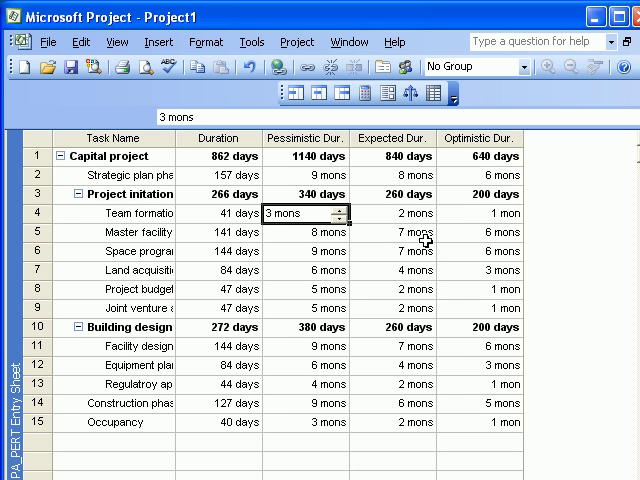
{"action": "left_click", "coordinate": [392, 231]}
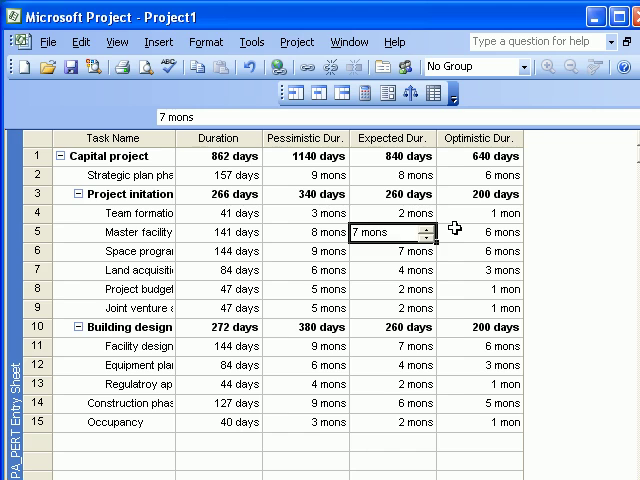
{"action": "mouse_move", "coordinate": [303, 160]}
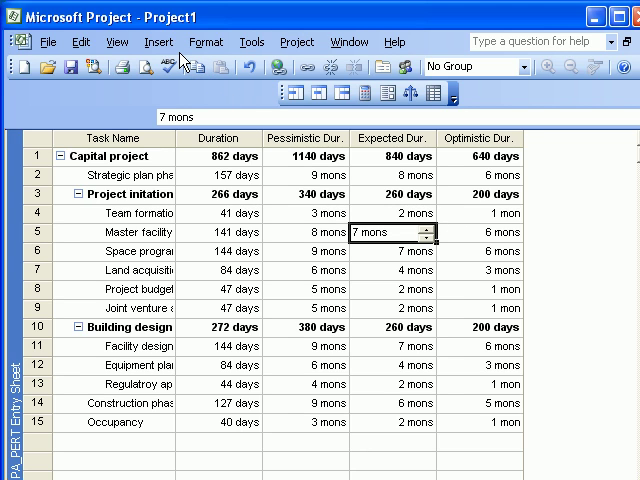
{"action": "mouse_move", "coordinate": [206, 42]}
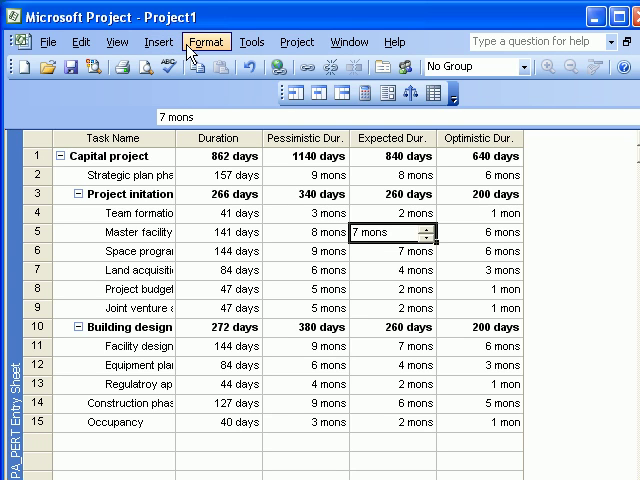
Step: Save a baseline for the entire project
{"action": "left_click", "coordinate": [117, 41]}
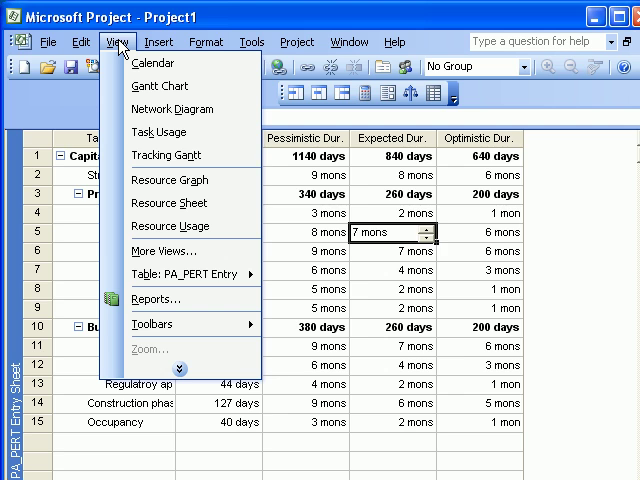
{"action": "left_click", "coordinate": [251, 41]}
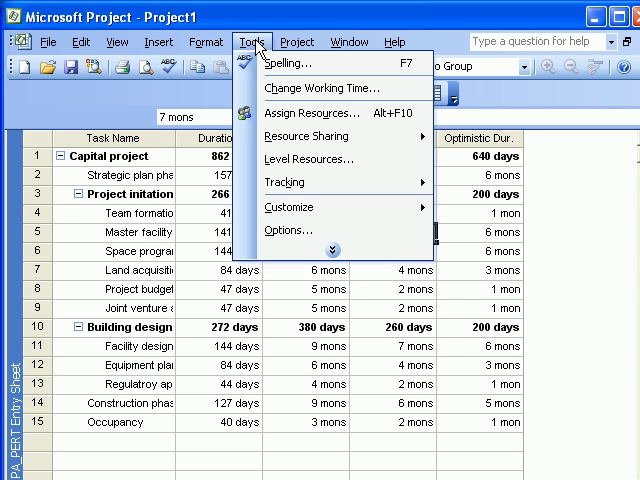
{"action": "mouse_move", "coordinate": [300, 181]}
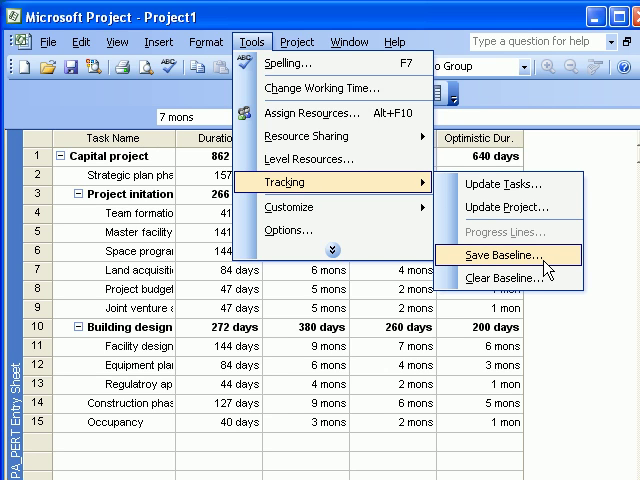
{"action": "left_click", "coordinate": [503, 254]}
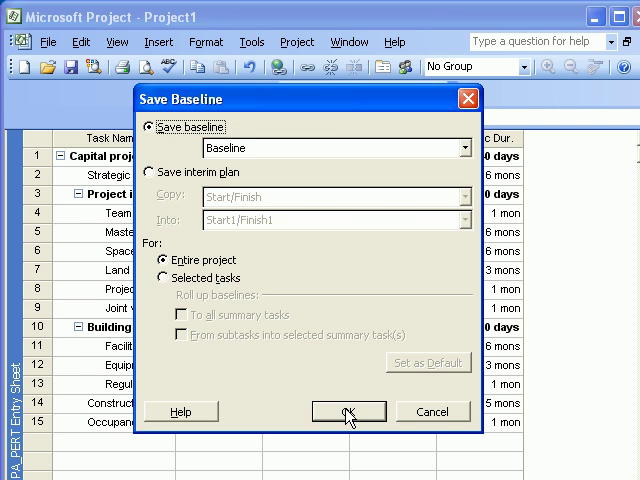
{"action": "left_click", "coordinate": [348, 411]}
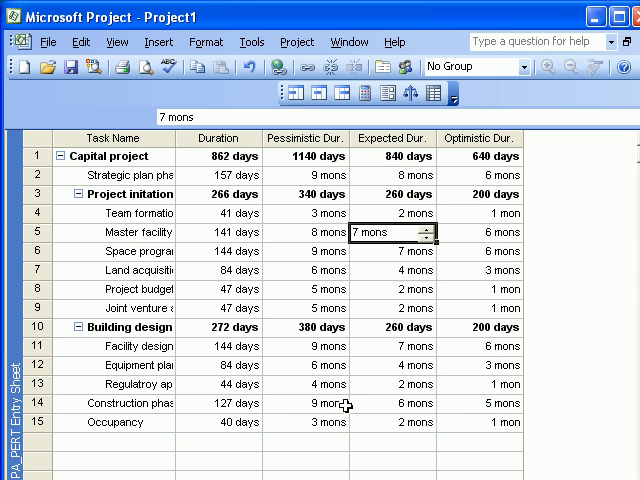
{"action": "mouse_move", "coordinate": [315, 348]}
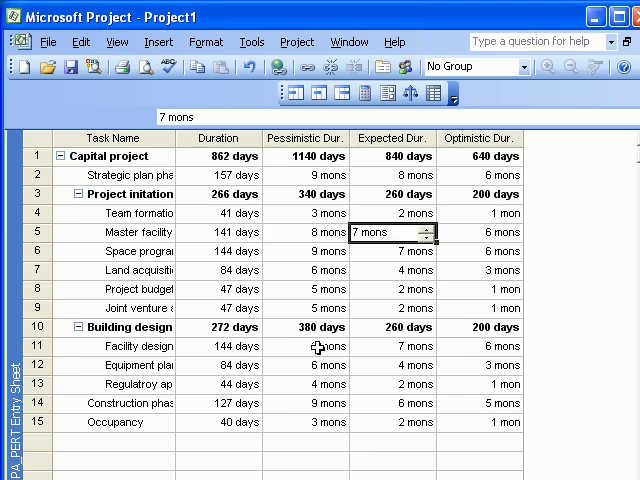
{"action": "mouse_move", "coordinate": [532, 282]}
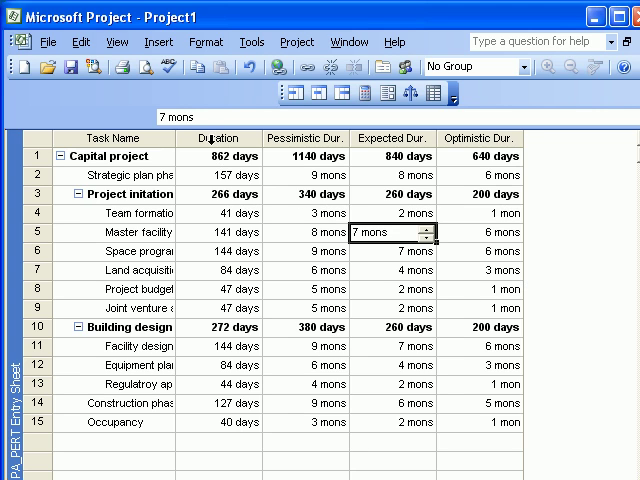
{"action": "mouse_move", "coordinate": [127, 67]}
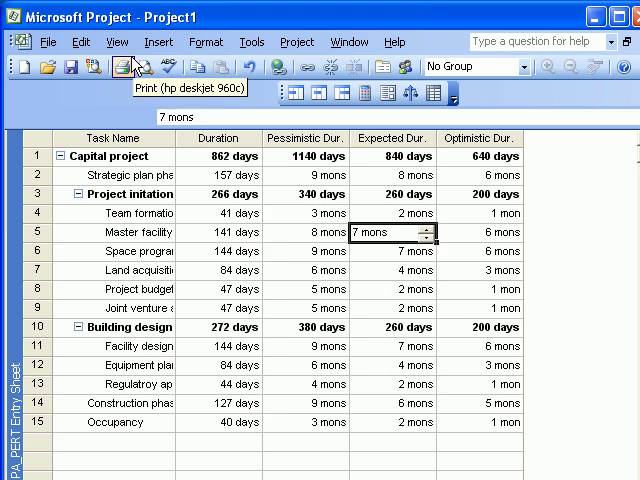
{"action": "left_click", "coordinate": [119, 41]}
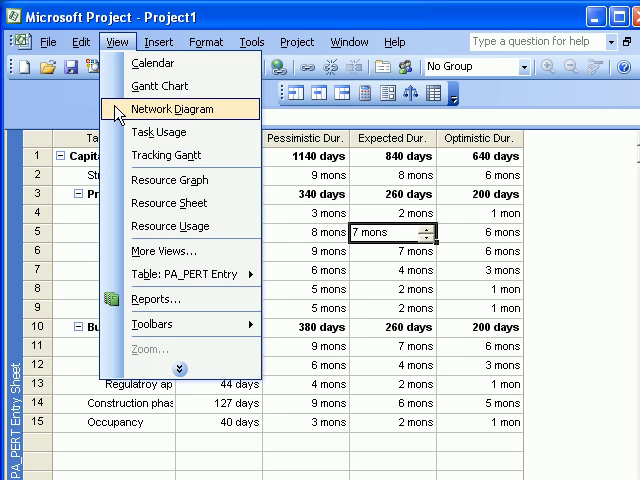
{"action": "mouse_move", "coordinate": [170, 287]}
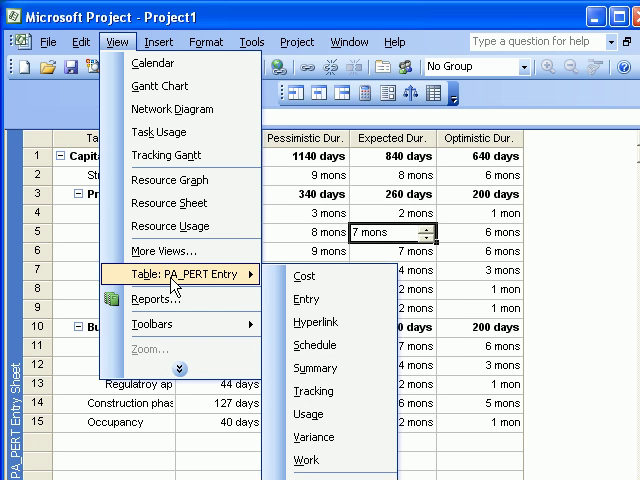
{"action": "mouse_move", "coordinate": [315, 298]}
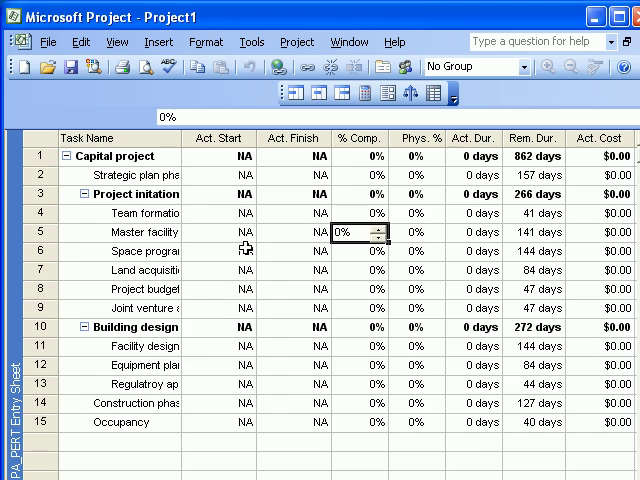
{"action": "mouse_move", "coordinate": [300, 162]}
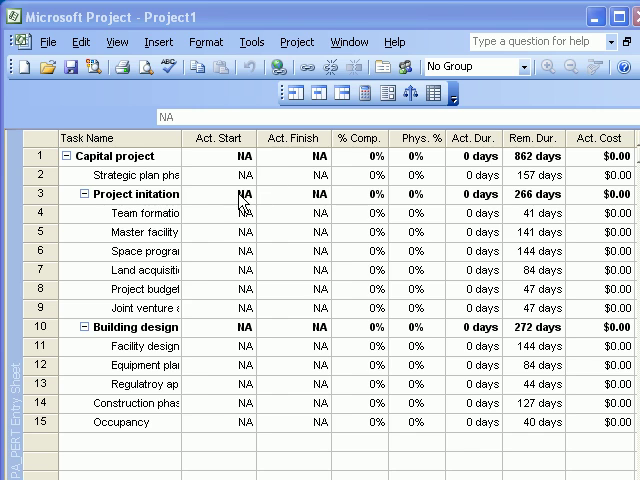
Step: Set Strategic plan phase's actual start to Tue 01/01/08 using the date picker
{"action": "left_click", "coordinate": [222, 181]}
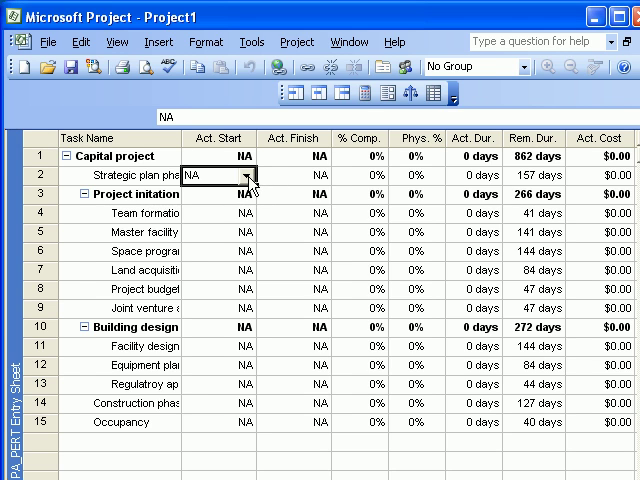
{"action": "left_click", "coordinate": [252, 173]}
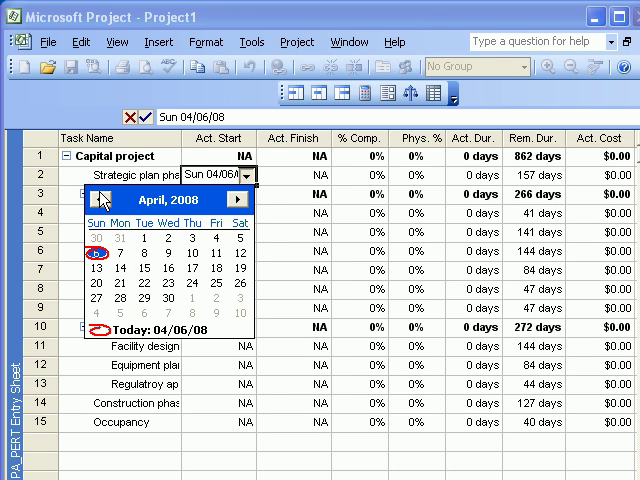
{"action": "left_click", "coordinate": [96, 191]}
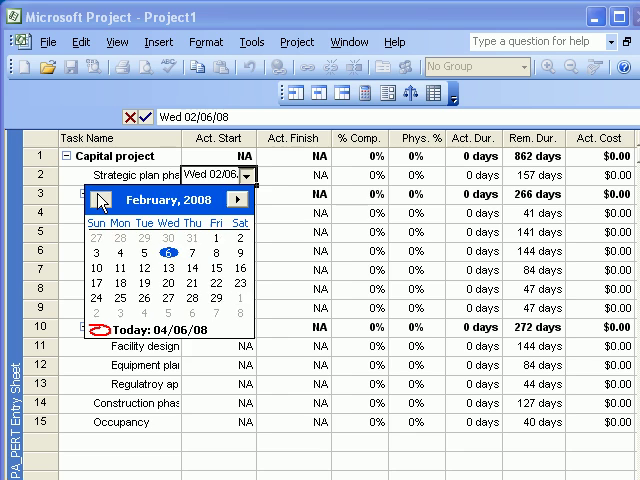
{"action": "left_click", "coordinate": [98, 198]}
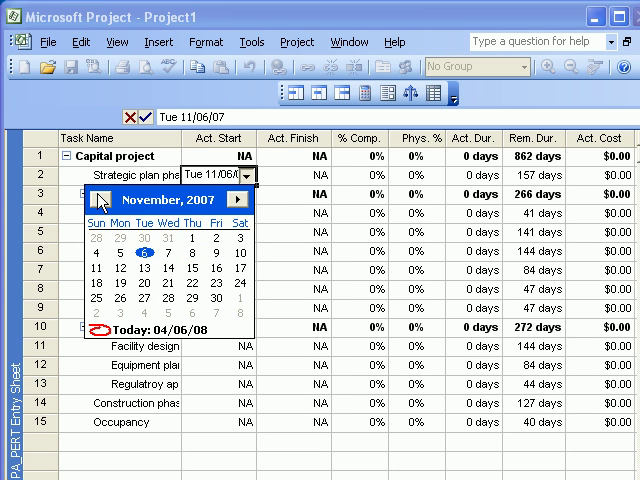
{"action": "left_click", "coordinate": [99, 199]}
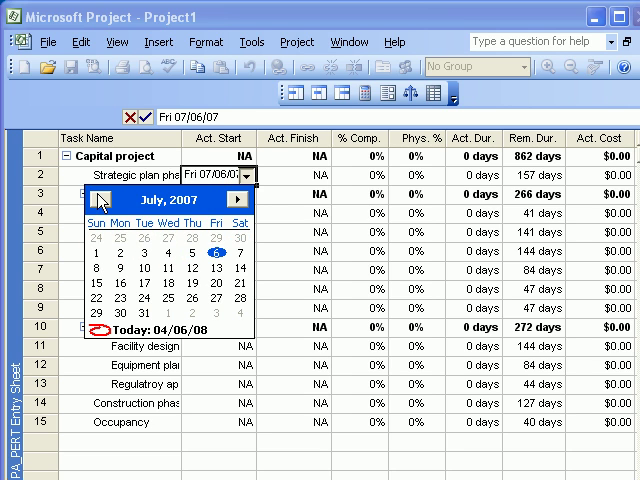
{"action": "left_click", "coordinate": [91, 191]}
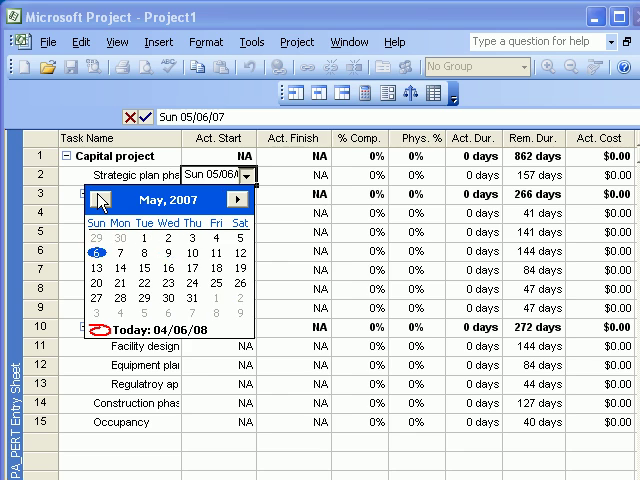
{"action": "left_click", "coordinate": [93, 202]}
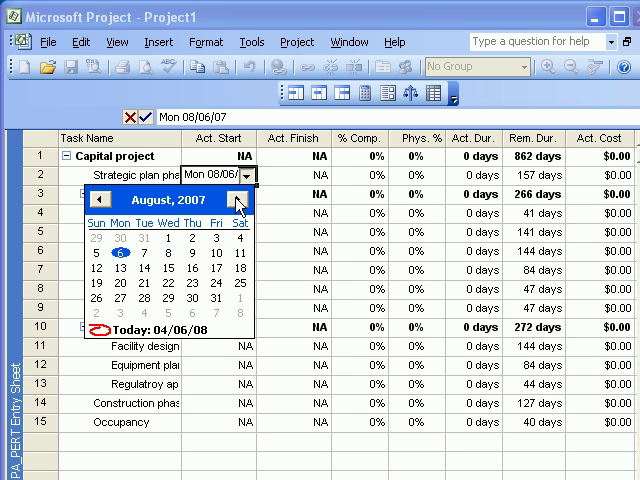
{"action": "left_click", "coordinate": [249, 202]}
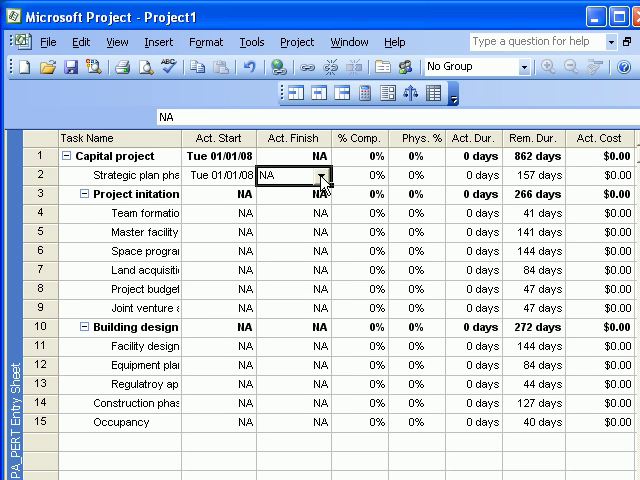
Step: Browse the Act. Finish date picker for the strategic plan phase's finish date
{"action": "left_click", "coordinate": [332, 189]}
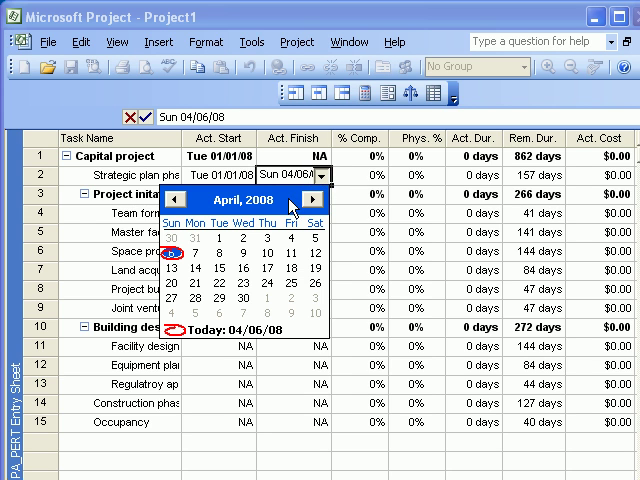
{"action": "left_click", "coordinate": [324, 202]}
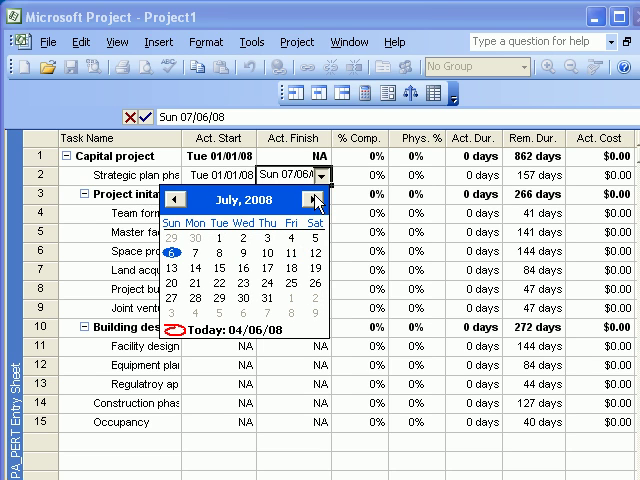
{"action": "left_click", "coordinate": [179, 200]}
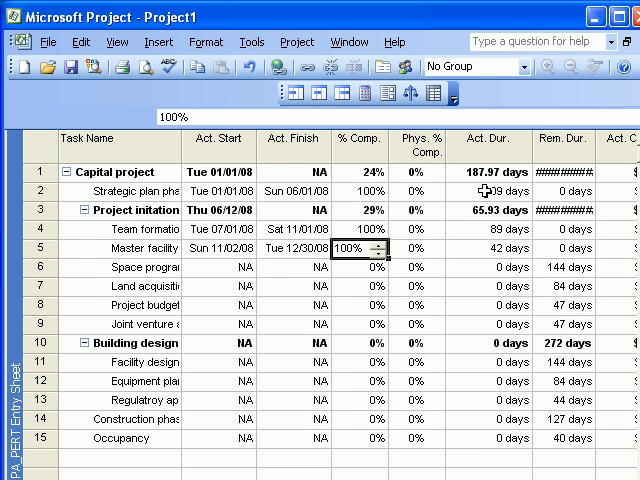
Step: Review the actual durations for the project and Master facility, and Strategic plan phase's % complete
{"action": "left_click", "coordinate": [487, 172]}
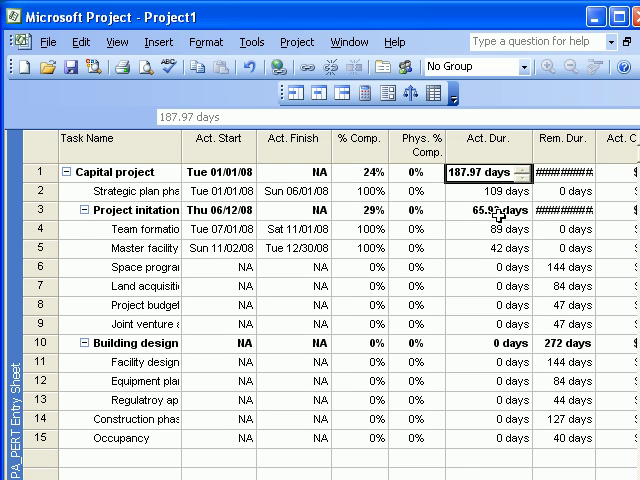
{"action": "left_click", "coordinate": [490, 215]}
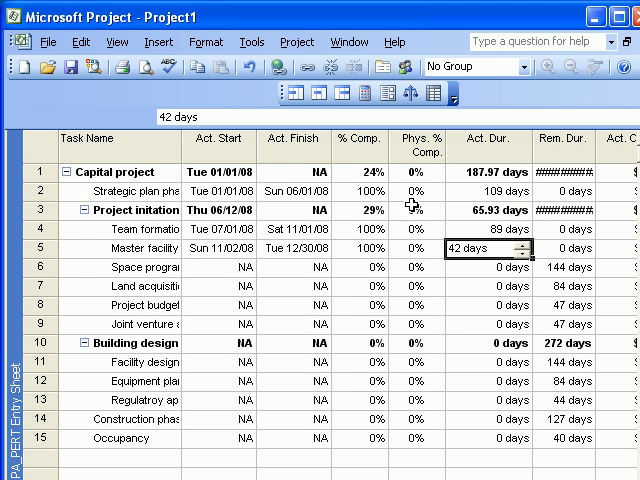
{"action": "left_click", "coordinate": [365, 187]}
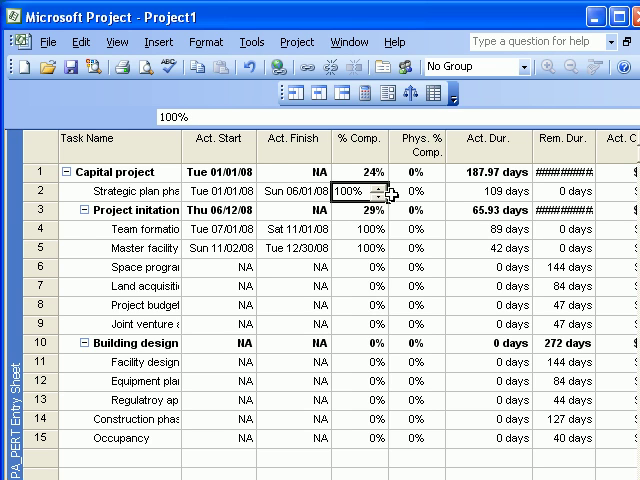
{"action": "mouse_move", "coordinate": [195, 115]}
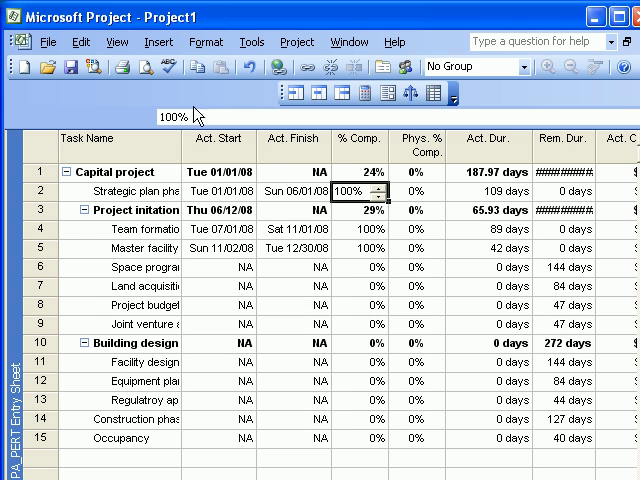
{"action": "left_click", "coordinate": [116, 42]}
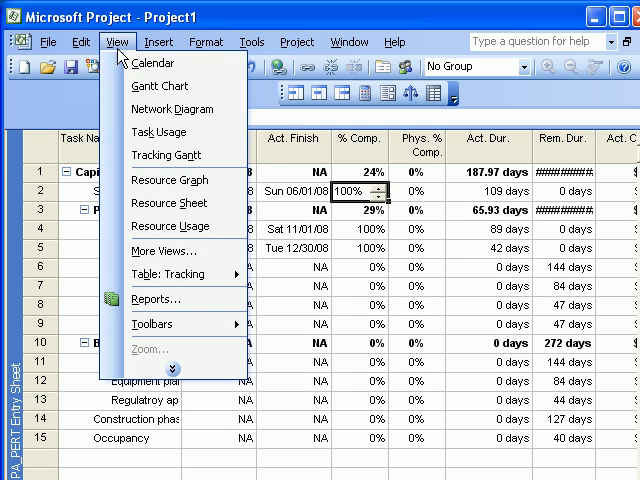
{"action": "mouse_move", "coordinate": [172, 155]}
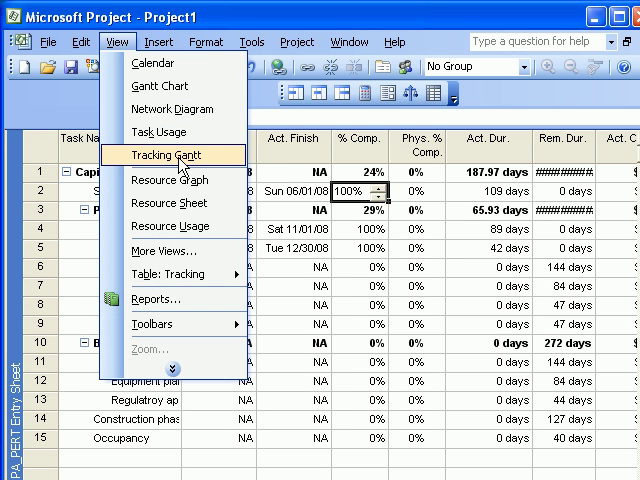
Step: Switch to Tracking Gantt and set the timescale's bottom tier to half years
{"action": "left_click", "coordinate": [171, 155]}
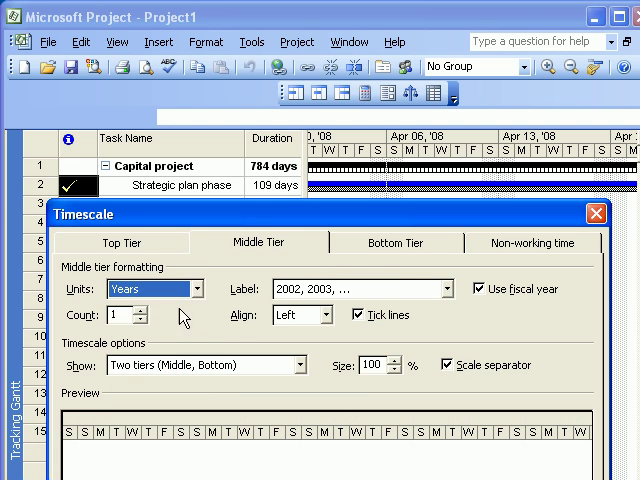
{"action": "left_click", "coordinate": [396, 242]}
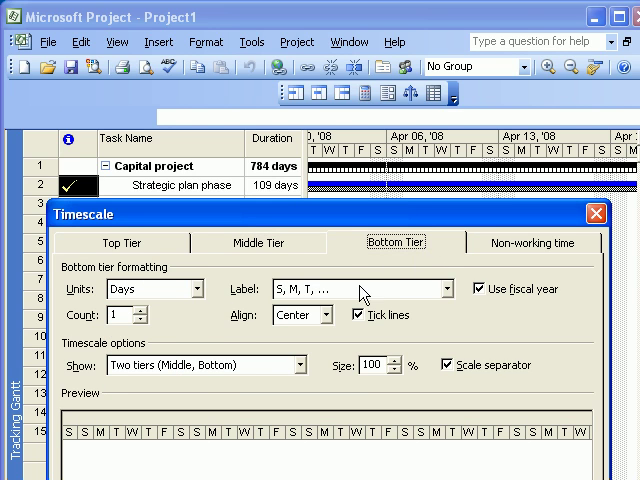
{"action": "left_click", "coordinate": [200, 289]}
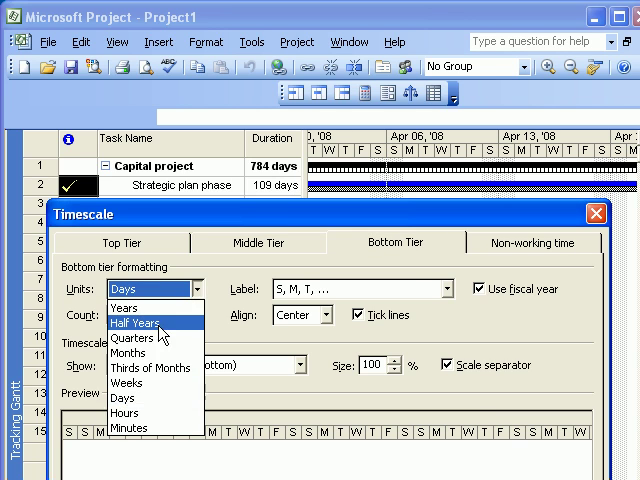
{"action": "left_click", "coordinate": [130, 323]}
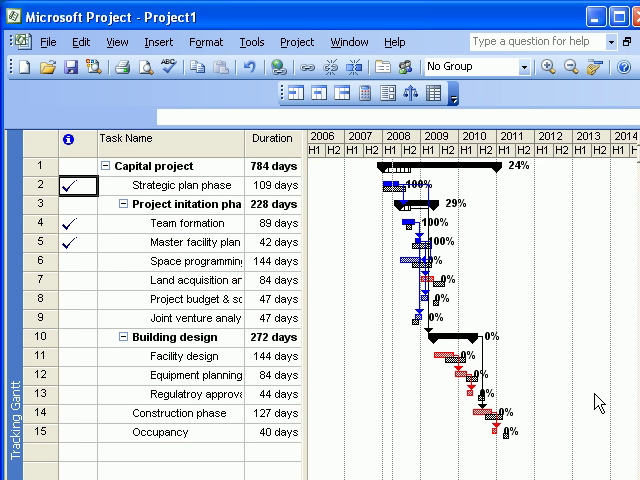
{"action": "mouse_move", "coordinate": [593, 398]}
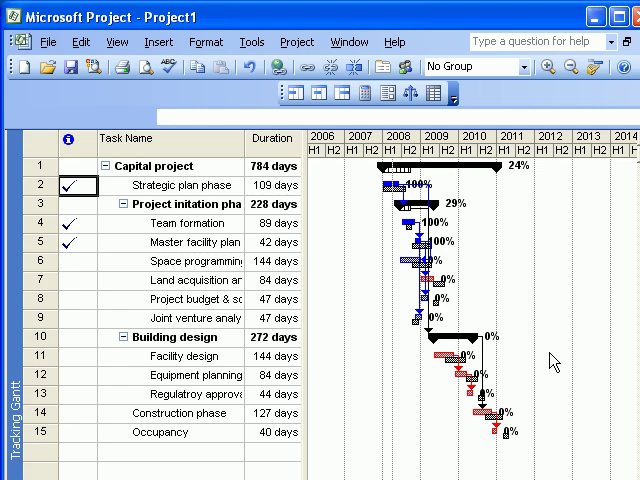
{"action": "left_click", "coordinate": [180, 261]}
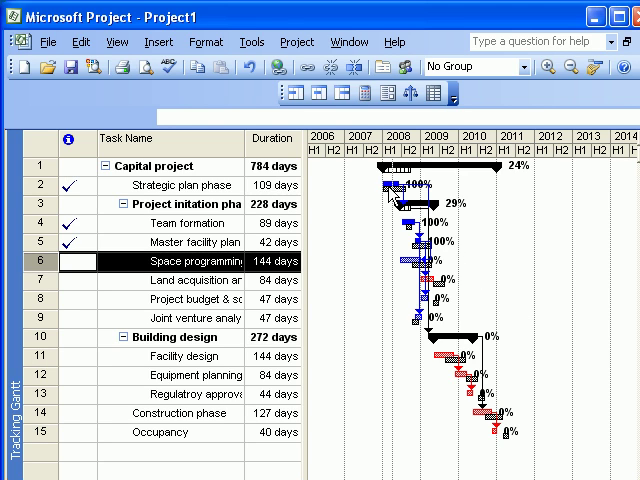
{"action": "mouse_move", "coordinate": [390, 187]}
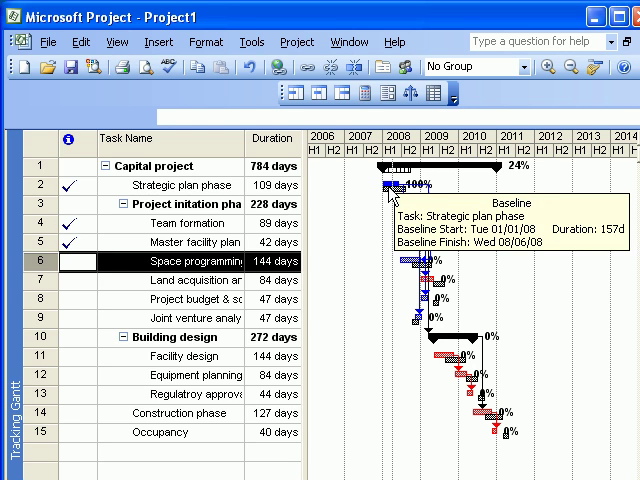